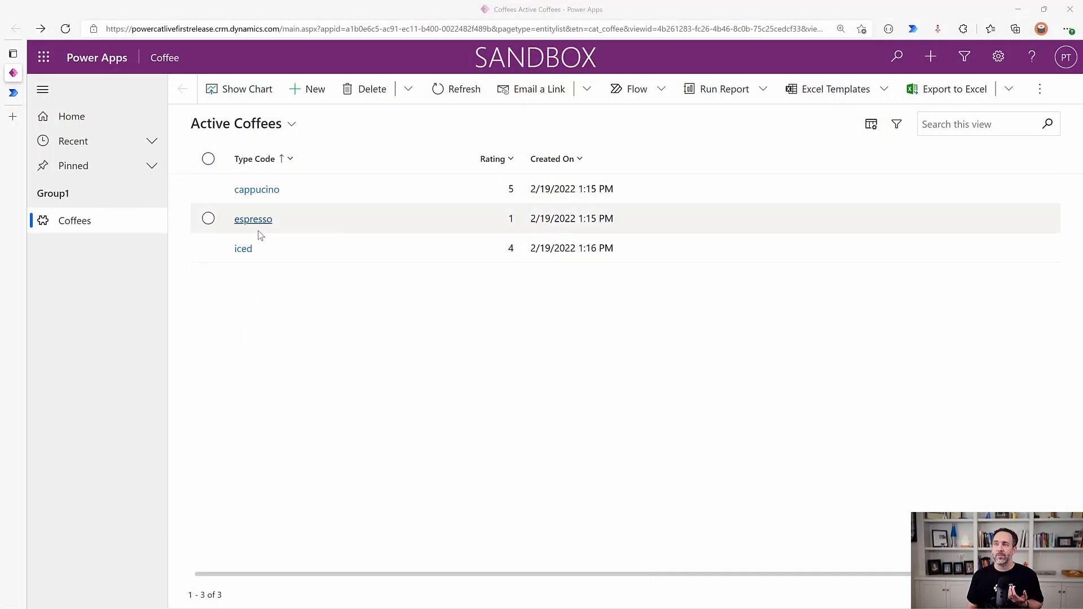
Check the espresso record's current rating in the Power Apps Coffees list
{"action": "left_click", "coordinate": [446, 218]}
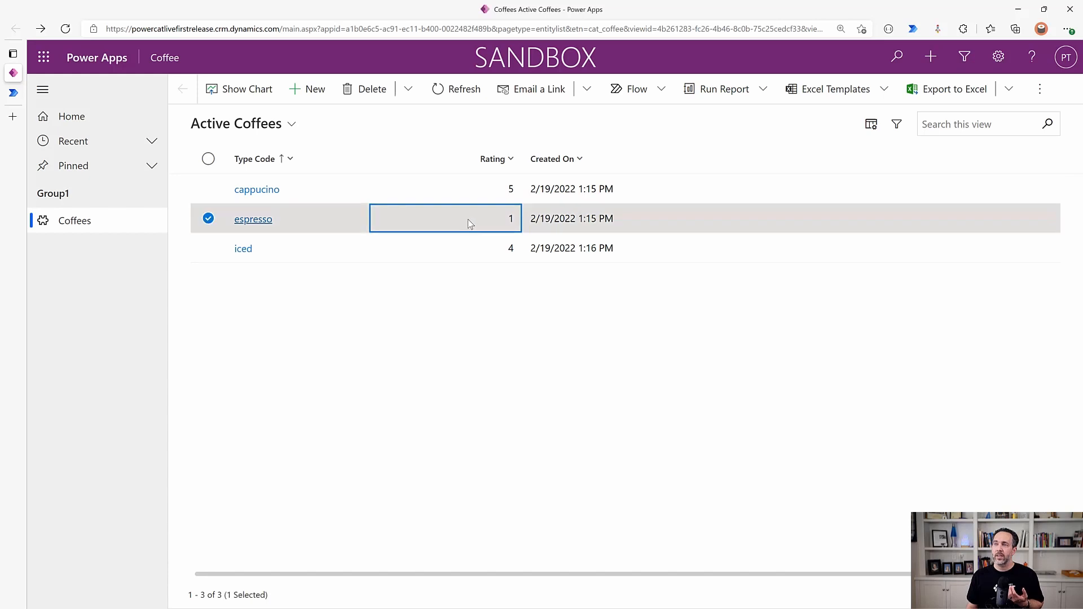
{"action": "left_click", "coordinate": [253, 219]}
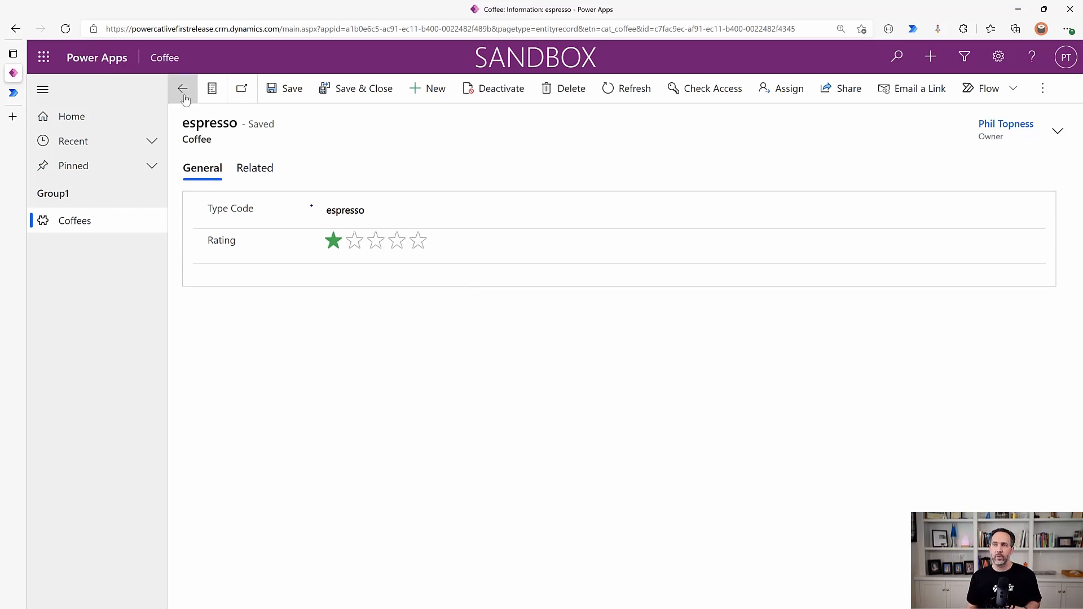
{"action": "left_click", "coordinate": [183, 88]}
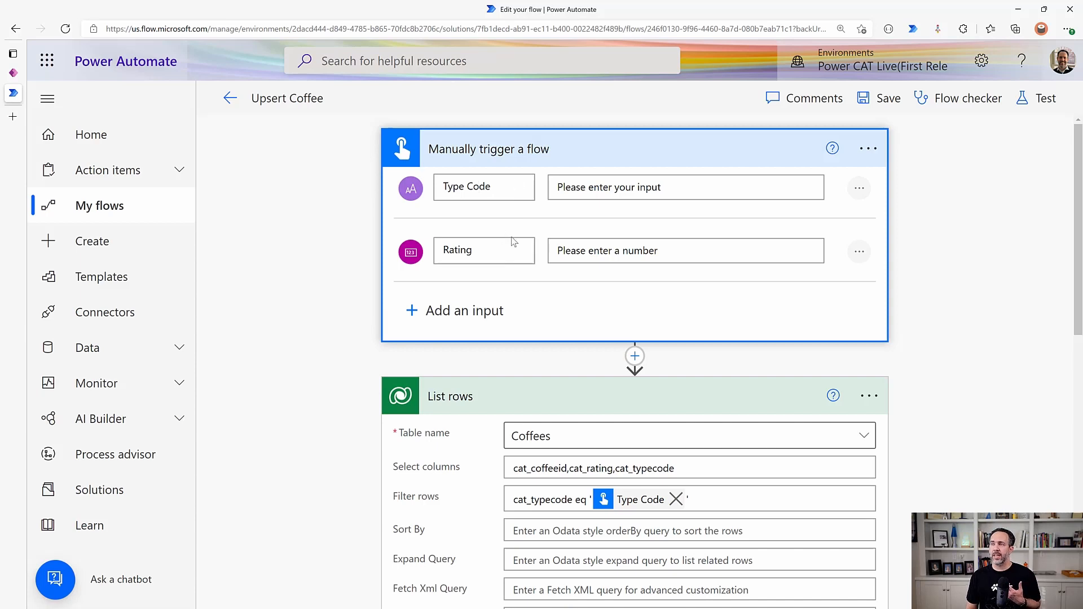
Review the List rows action's row count limit in the Upsert Coffee flow
{"action": "scroll", "scroll_direction": "down", "scroll_amount": 3}
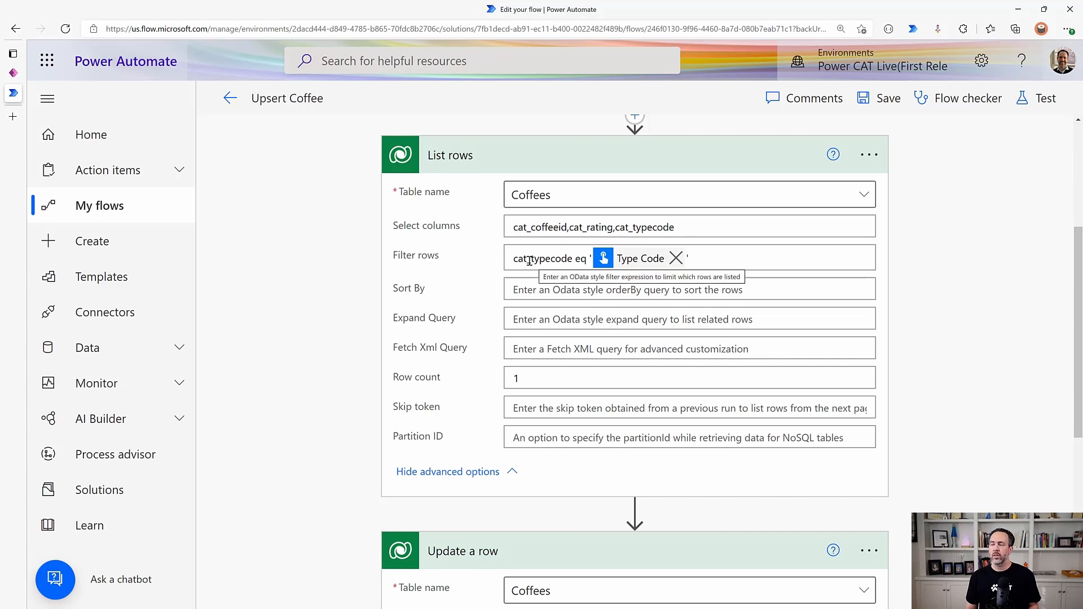
{"action": "mouse_move", "coordinate": [650, 269]}
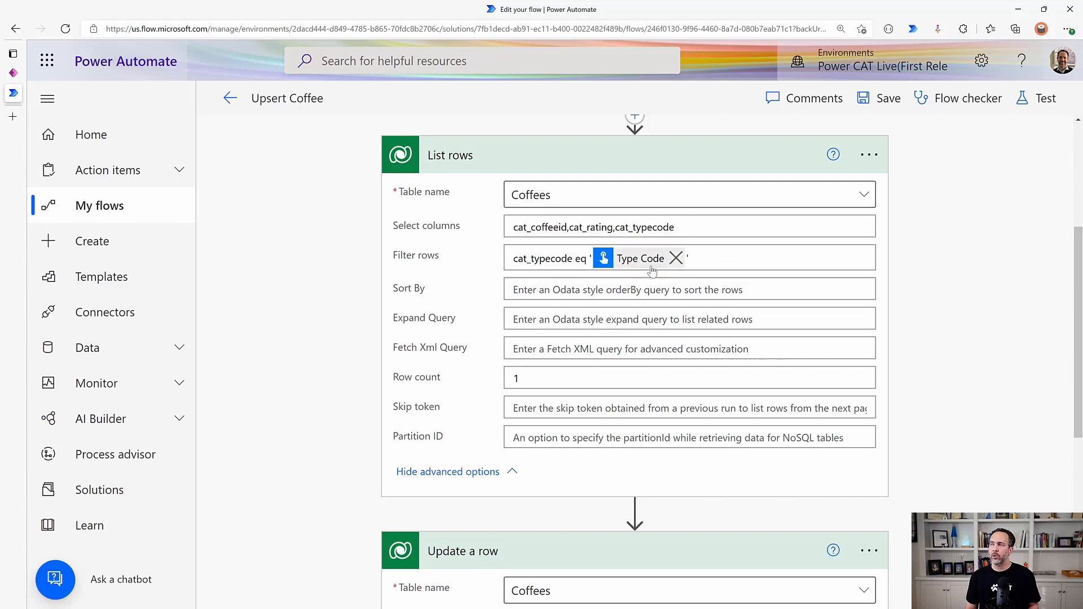
{"action": "scroll", "scroll_direction": "down", "scroll_amount": 3}
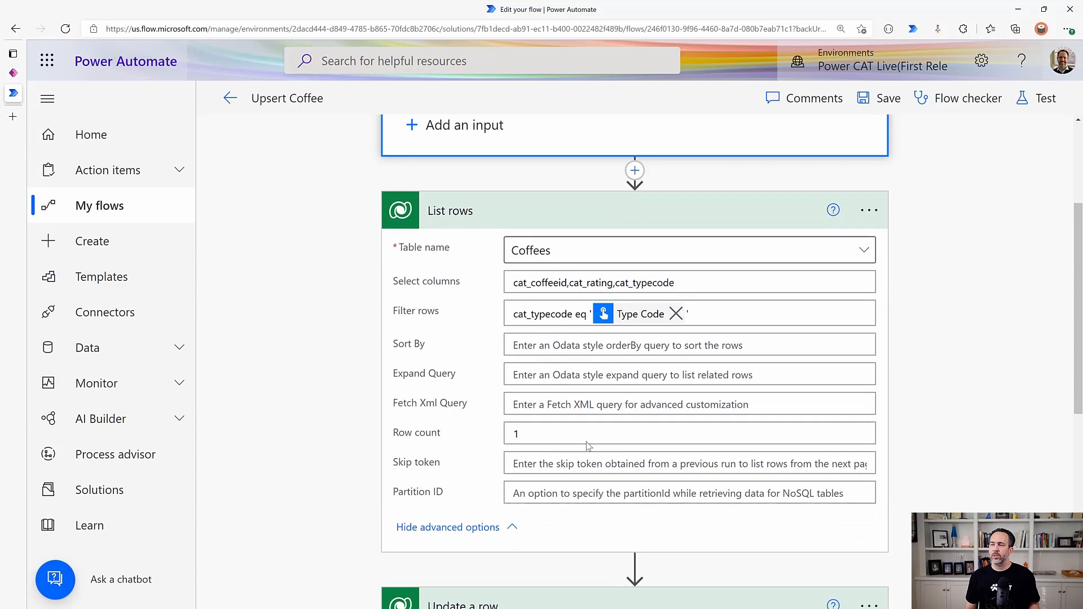
{"action": "left_click", "coordinate": [689, 433]}
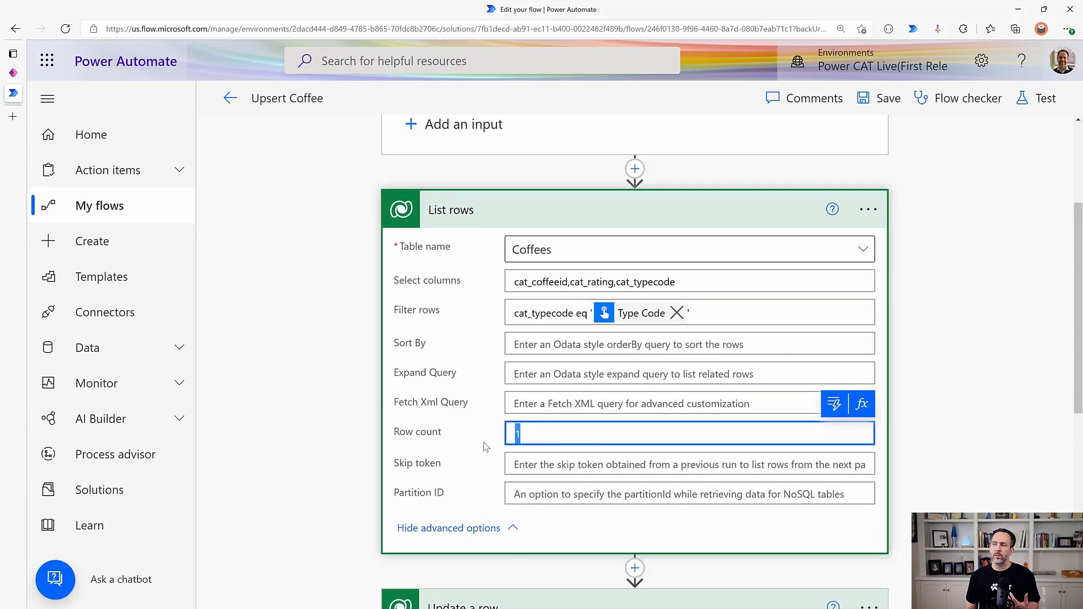
{"action": "scroll", "scroll_direction": "down", "scroll_amount": 3}
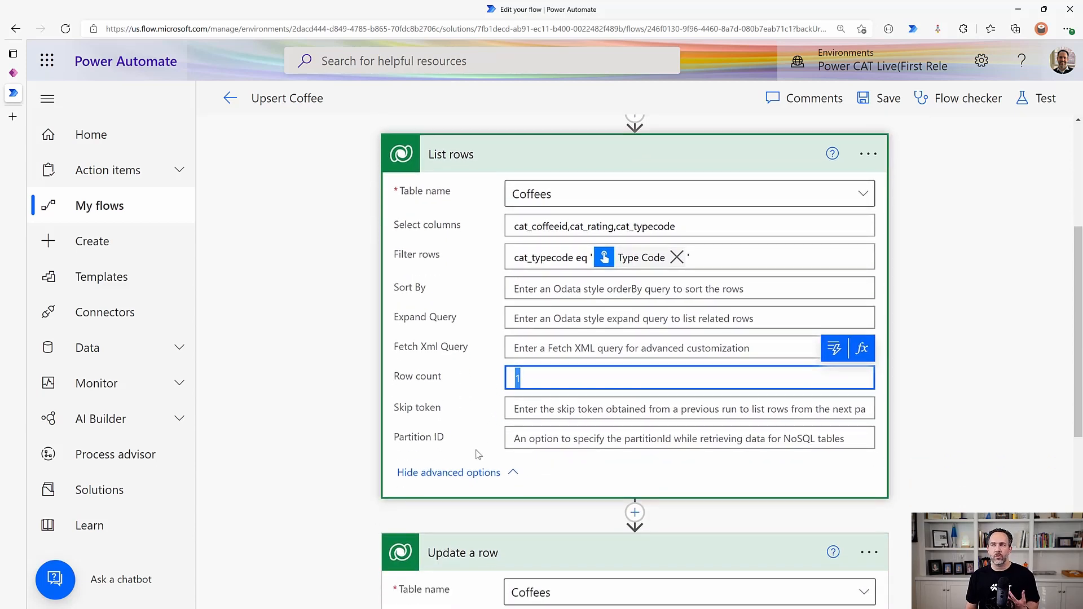
{"action": "scroll", "scroll_direction": "down", "scroll_amount": 3}
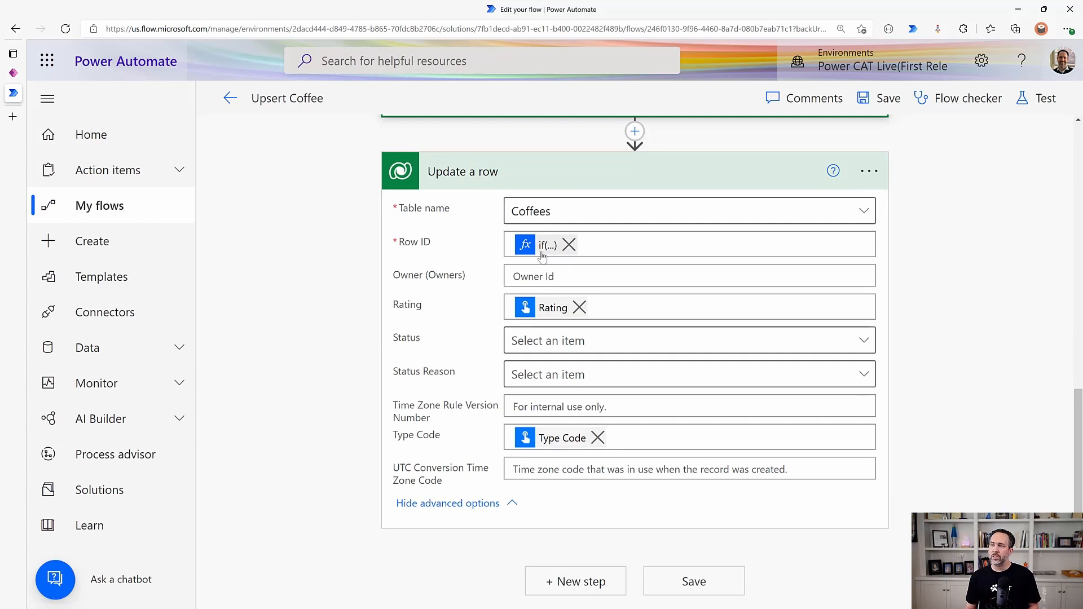
Inspect the Row ID if(...) expression that uses the found row's ID or guid()
{"action": "left_click", "coordinate": [546, 245]}
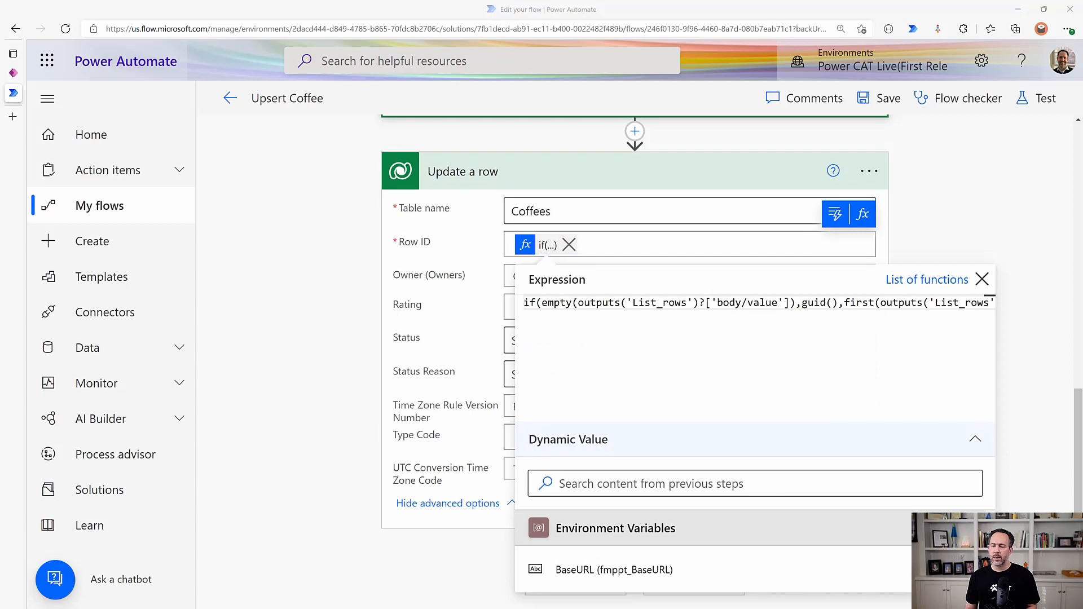
{"action": "left_click", "coordinate": [1045, 98]}
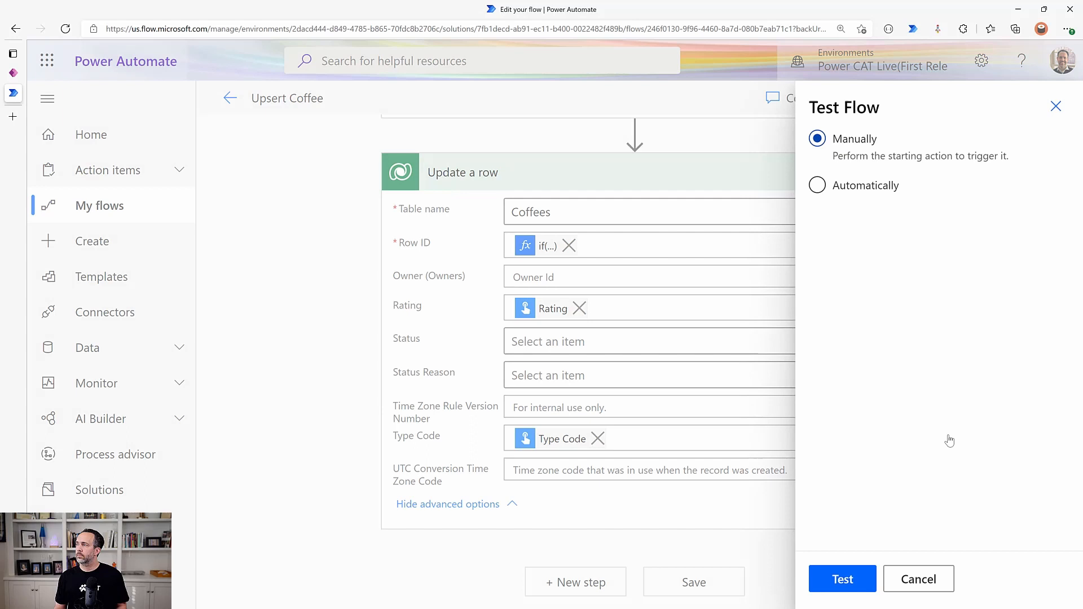
Run a manual test of the flow with Type Code 'instant'
{"action": "left_click", "coordinate": [842, 579]}
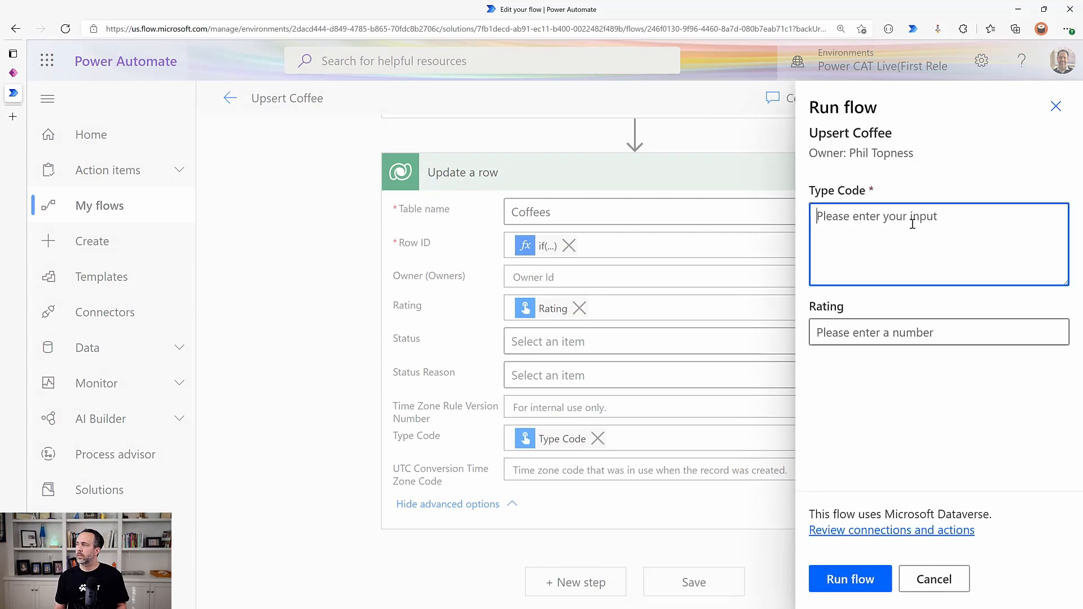
{"action": "type", "text": "instan"}
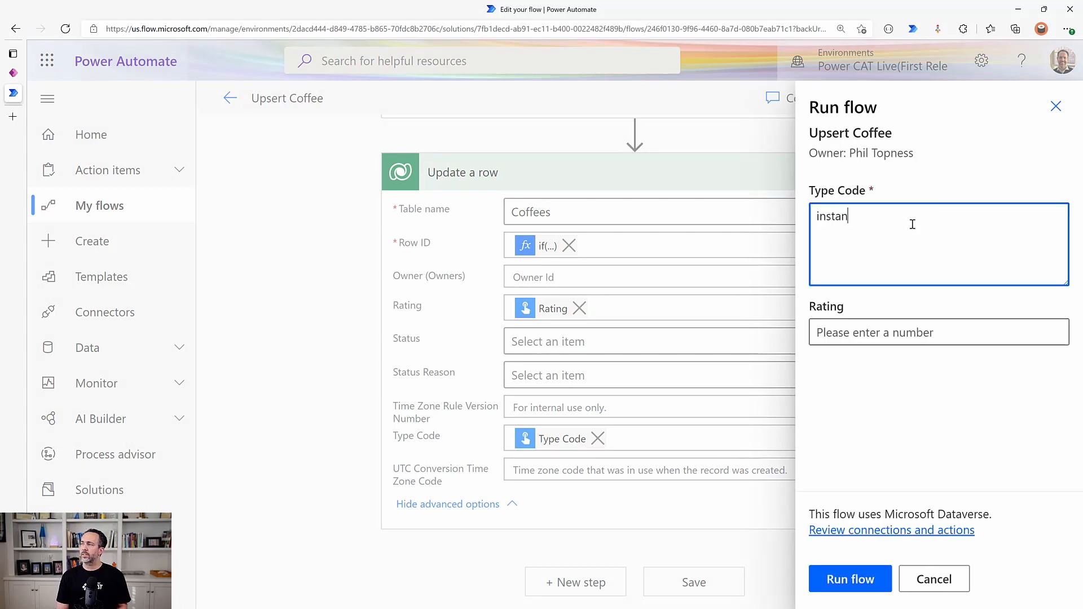
{"action": "type", "text": "t"}
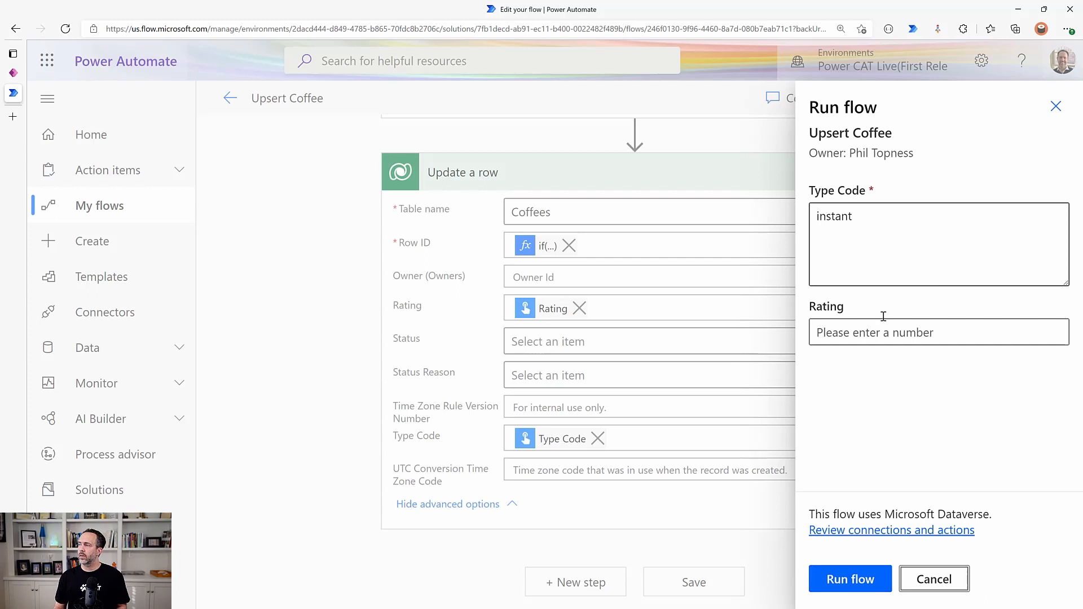
{"action": "left_click", "coordinate": [850, 579]}
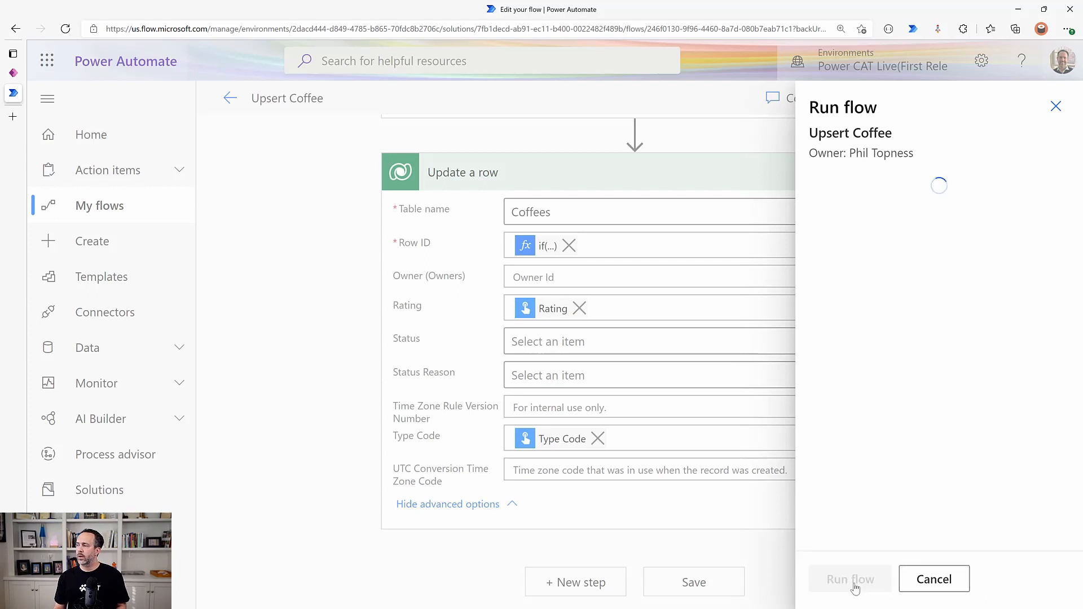
{"action": "left_click", "coordinate": [850, 579]}
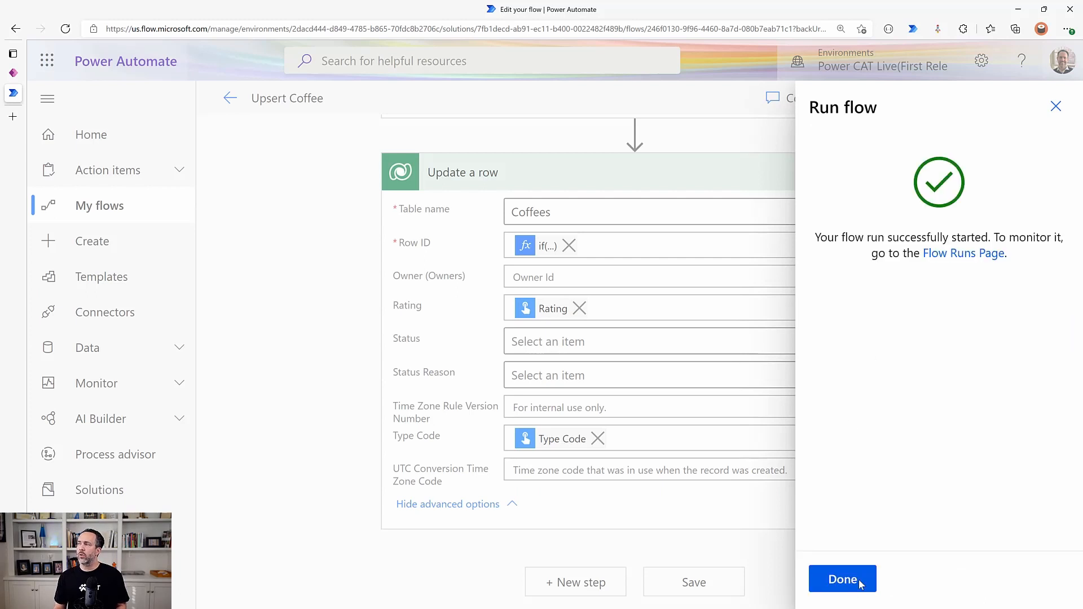
{"action": "left_click", "coordinate": [842, 579]}
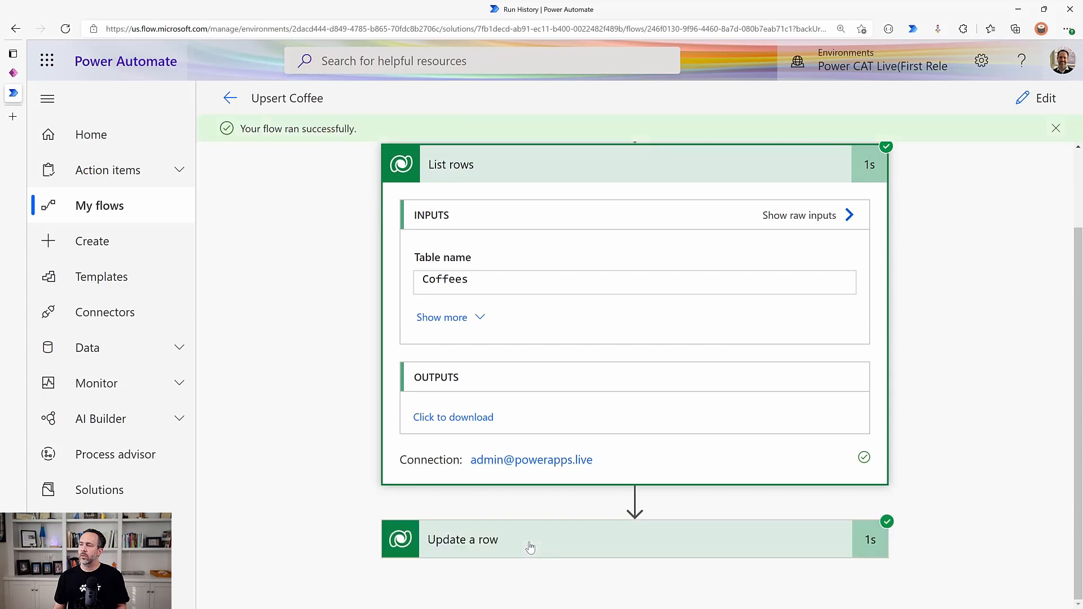
Expand the Update a row step in run history to view its outputs body
{"action": "left_click", "coordinate": [463, 540]}
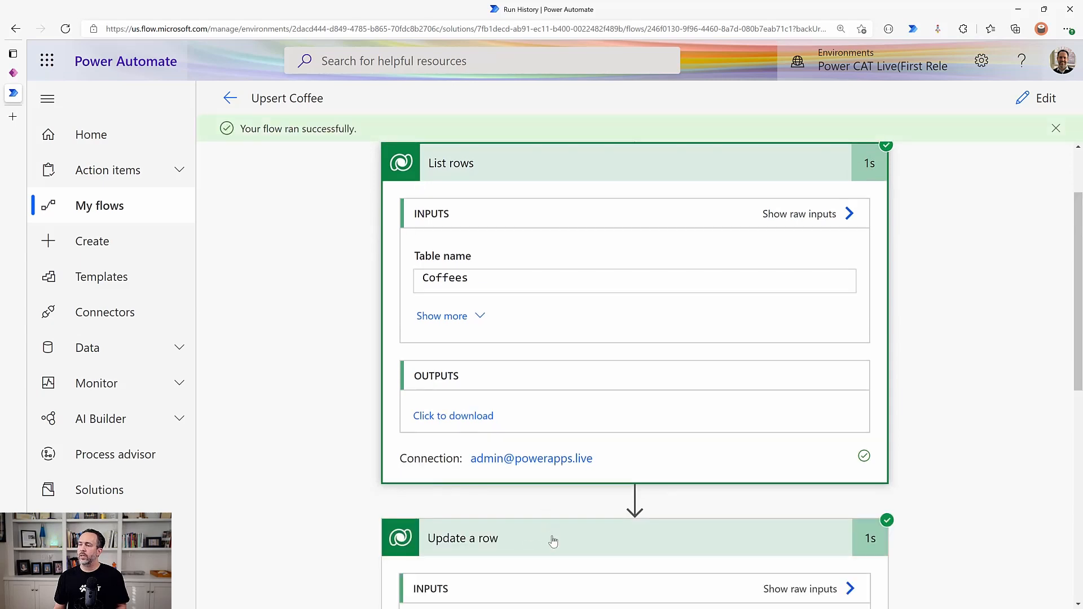
{"action": "scroll", "scroll_direction": "down", "scroll_amount": 3}
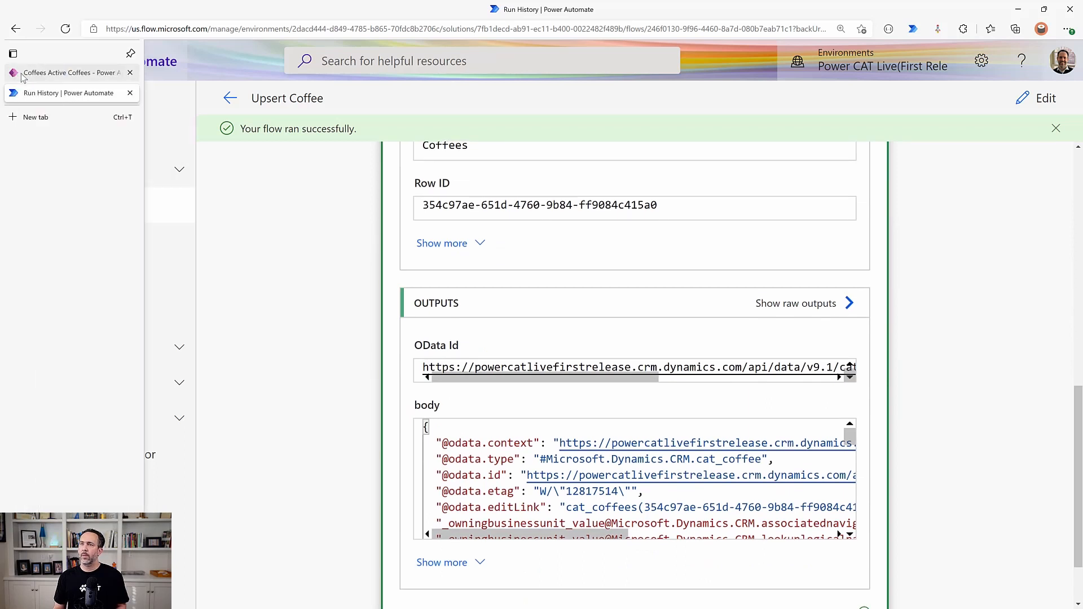
Refresh the Active Coffees view in Power Apps, still showing cappucino, espresso and iced
{"action": "left_click", "coordinate": [69, 72]}
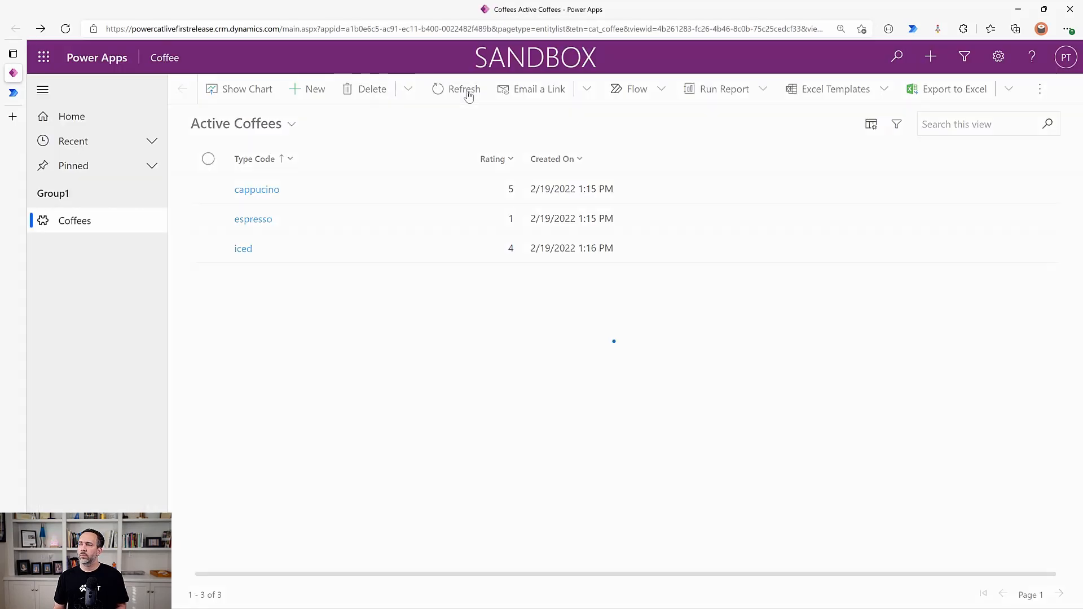
{"action": "left_click", "coordinate": [464, 88]}
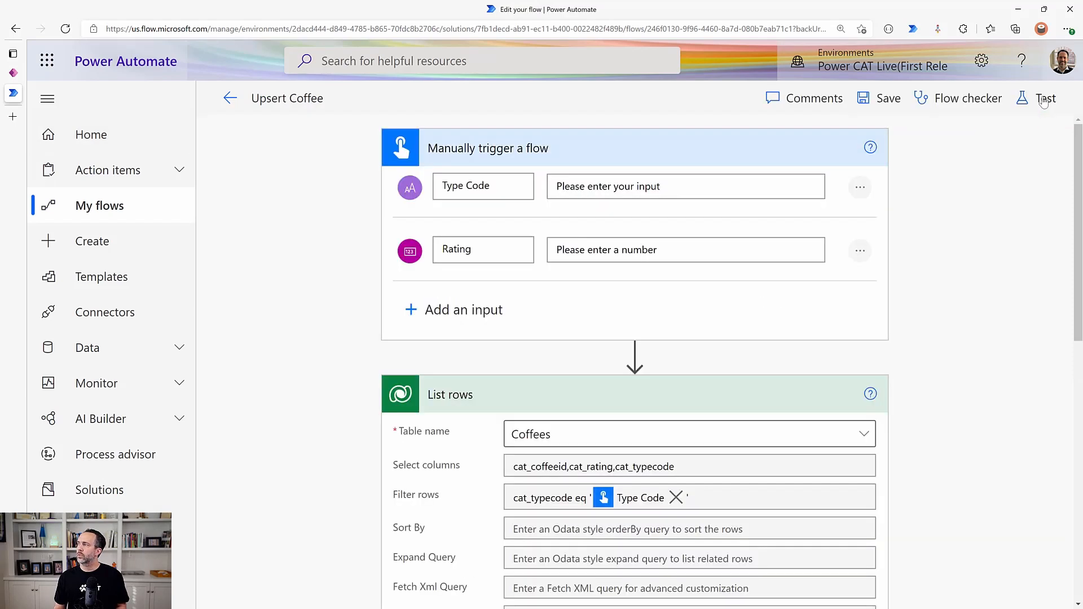
Run a manual test of the flow with espresso and rating 5
{"action": "left_click", "coordinate": [1045, 98]}
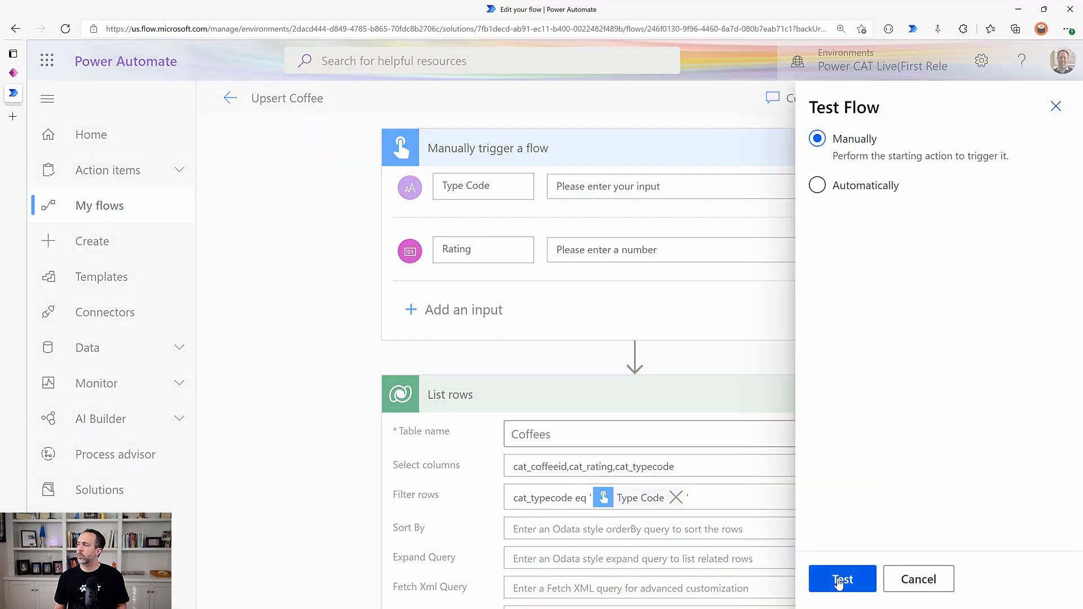
{"action": "left_click", "coordinate": [842, 579]}
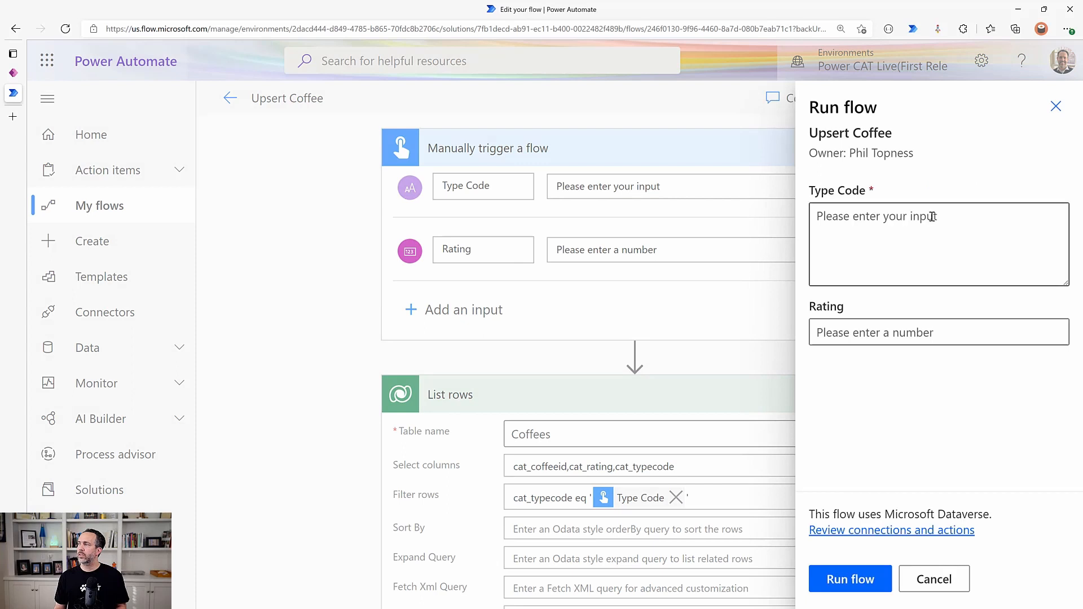
{"action": "type", "text": "espresso"}
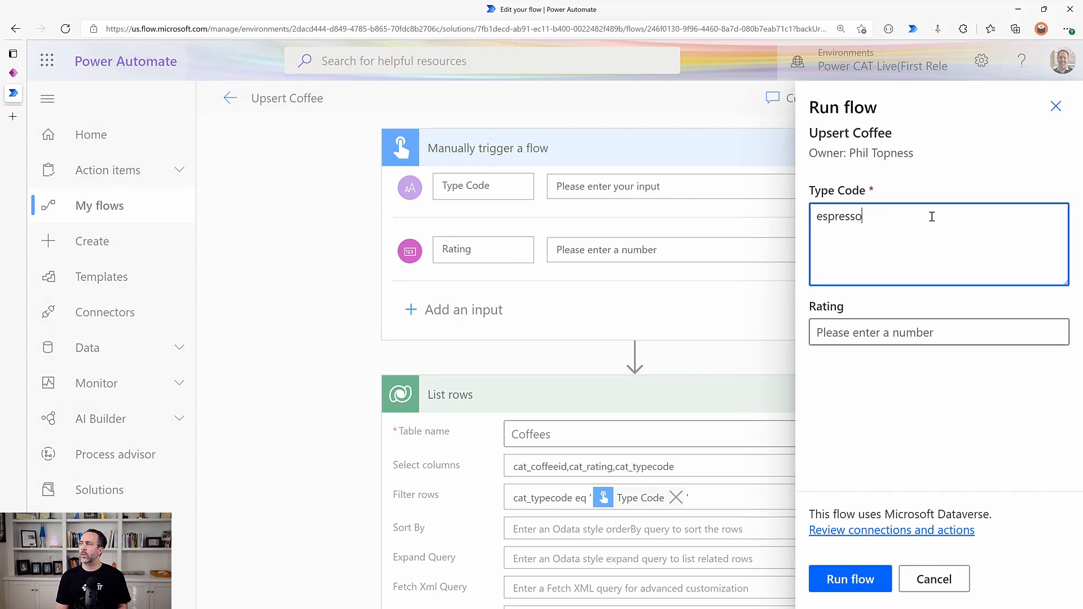
{"action": "type", "text": "5"}
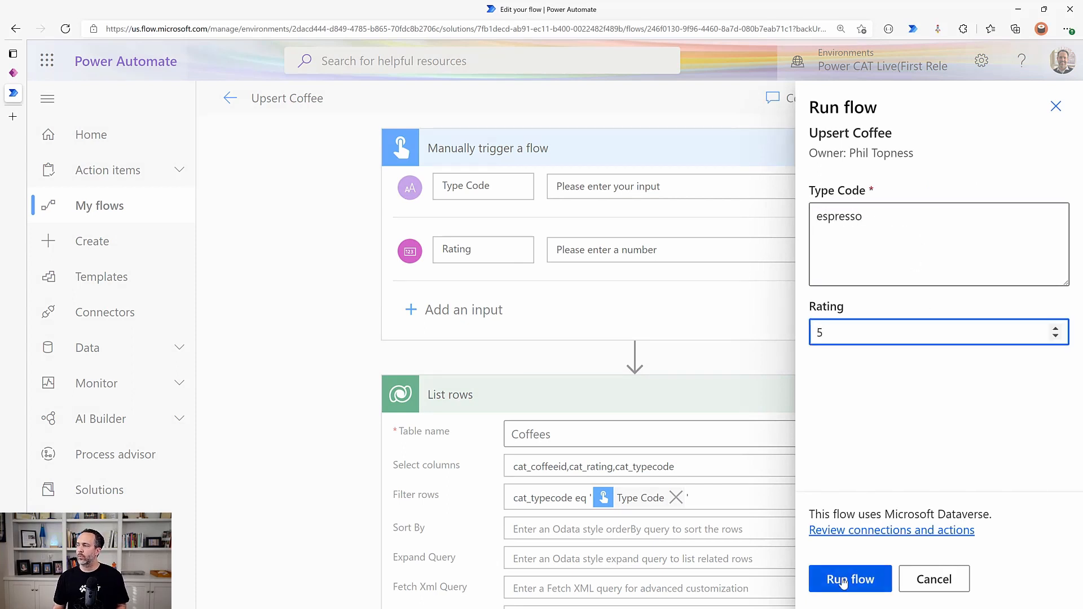
{"action": "left_click", "coordinate": [848, 579]}
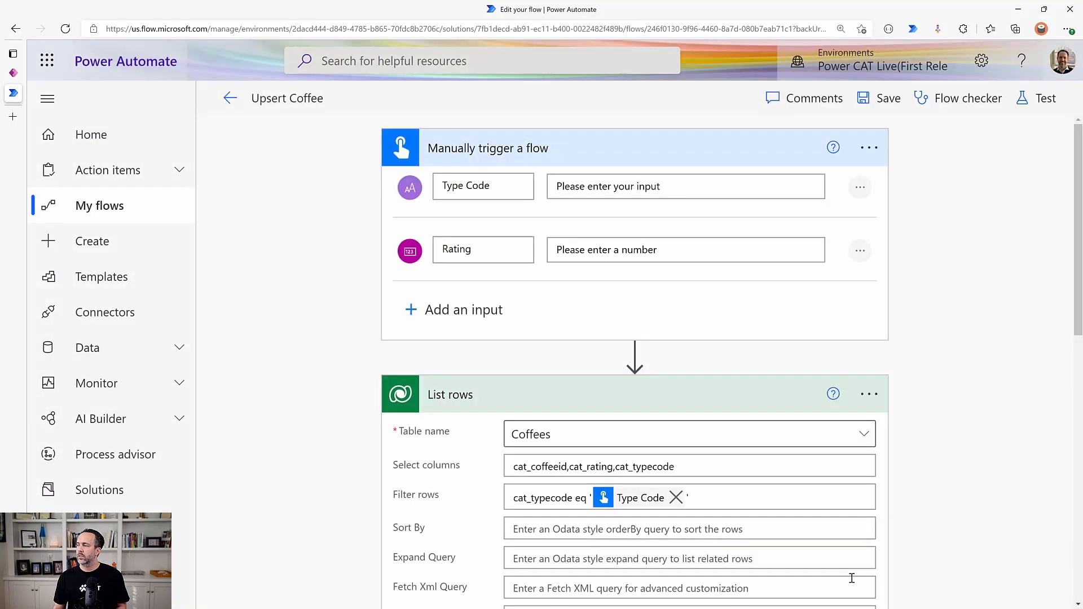
Review the run history, expanding List rows and downloading its output
{"action": "left_click", "coordinate": [1036, 98]}
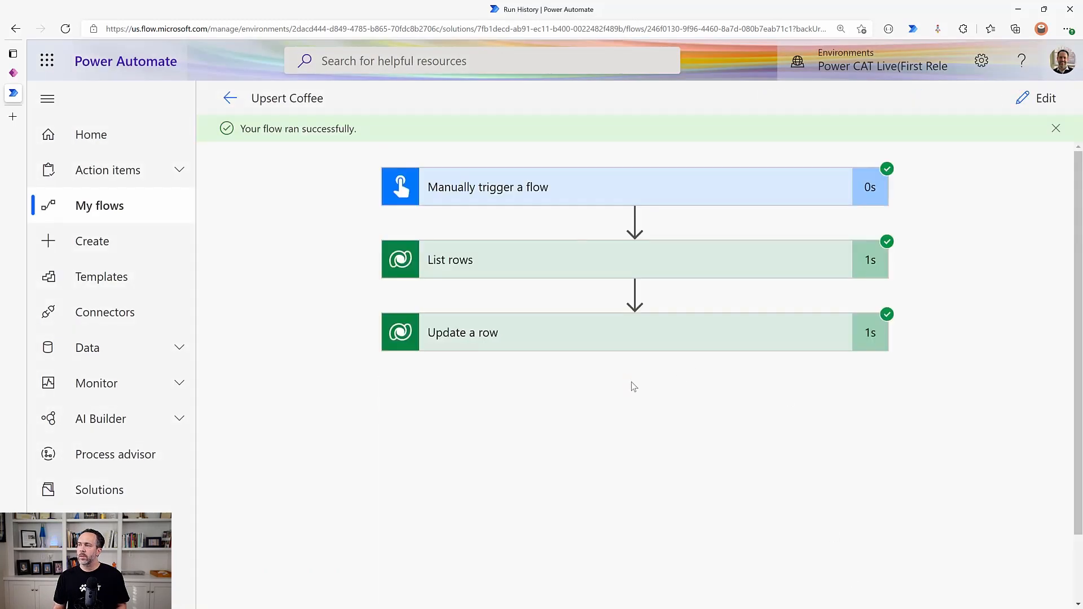
{"action": "left_click", "coordinate": [450, 260]}
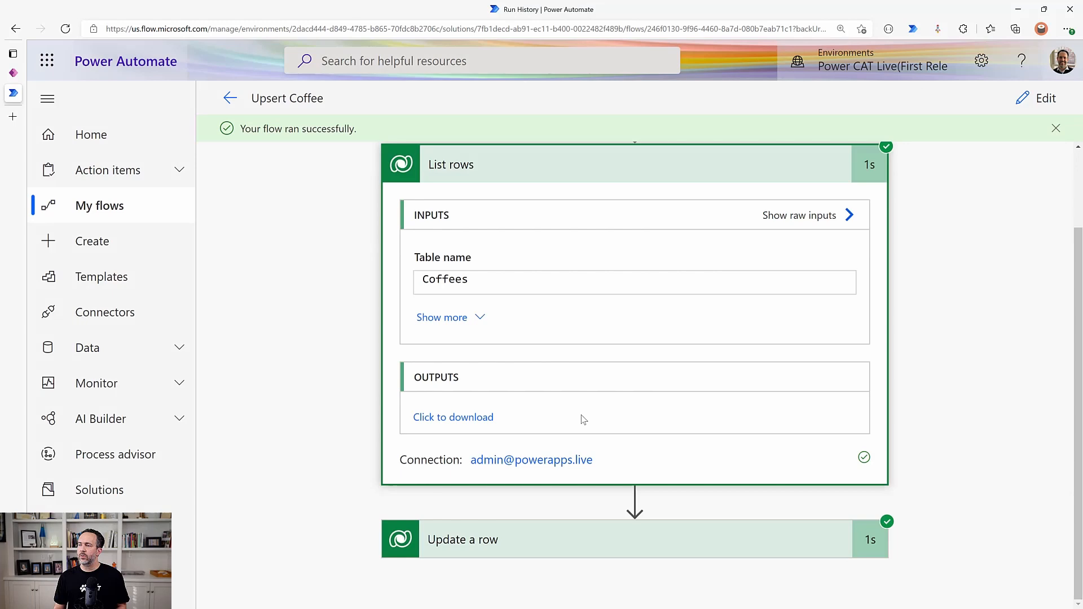
{"action": "scroll", "scroll_direction": "down", "scroll_amount": 3}
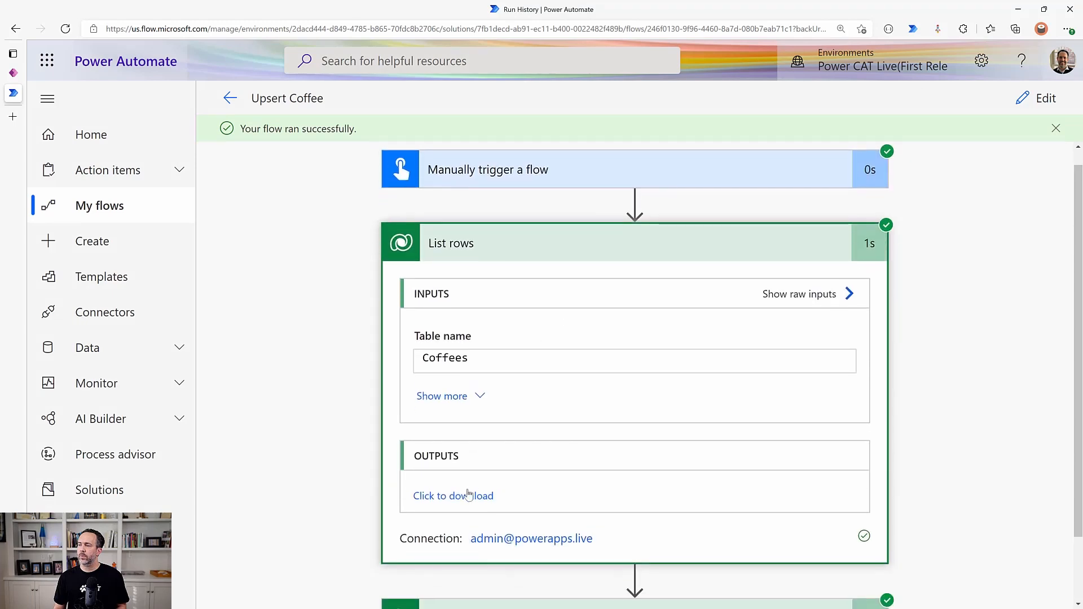
{"action": "left_click", "coordinate": [453, 496]}
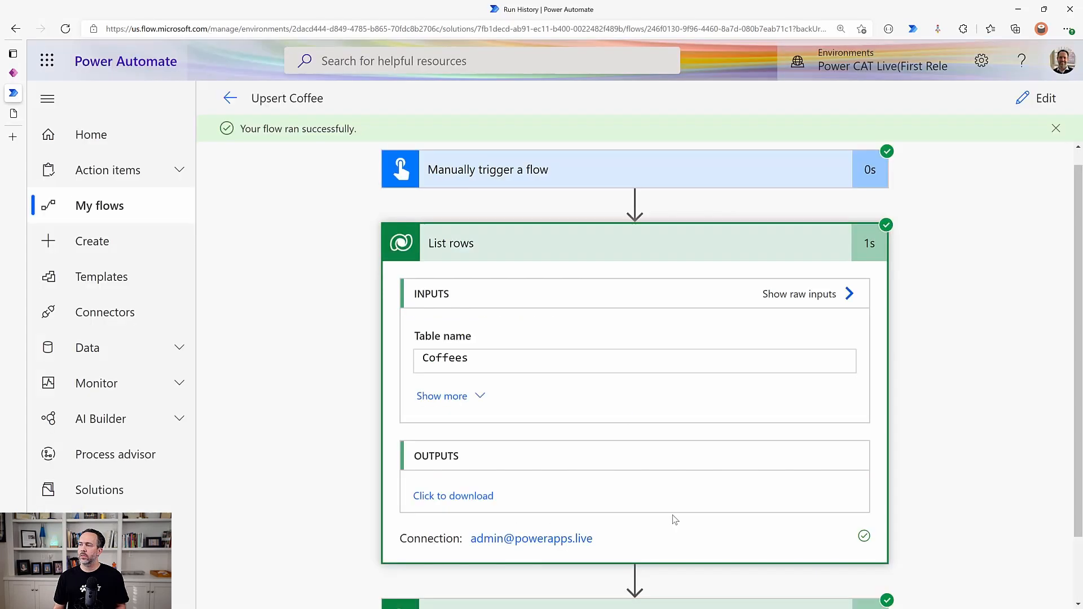
{"action": "scroll", "scroll_direction": "down", "scroll_amount": 3}
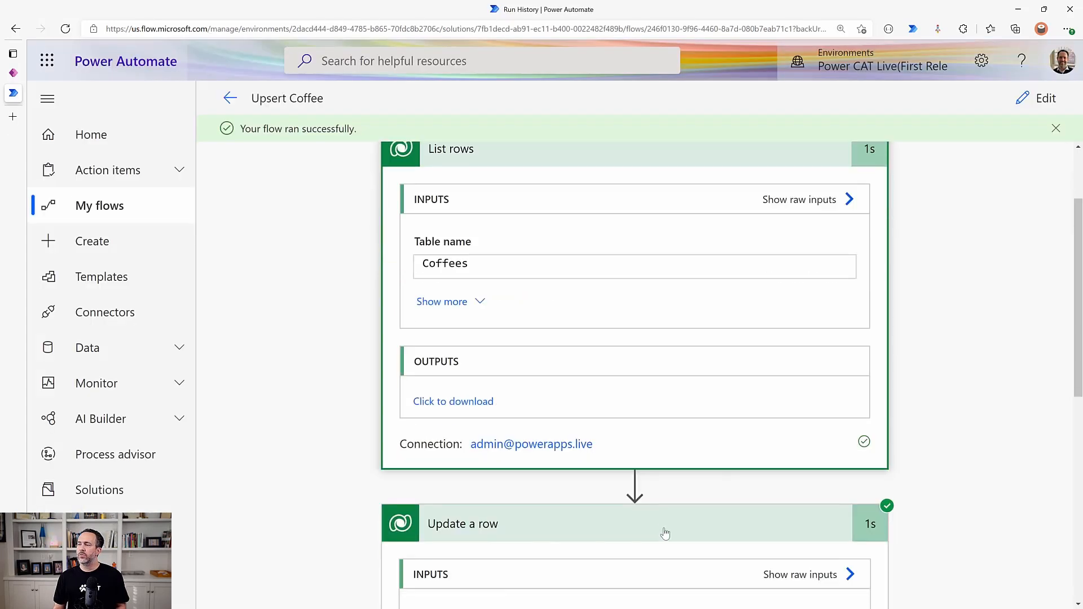
{"action": "scroll", "scroll_direction": "down", "scroll_amount": 3}
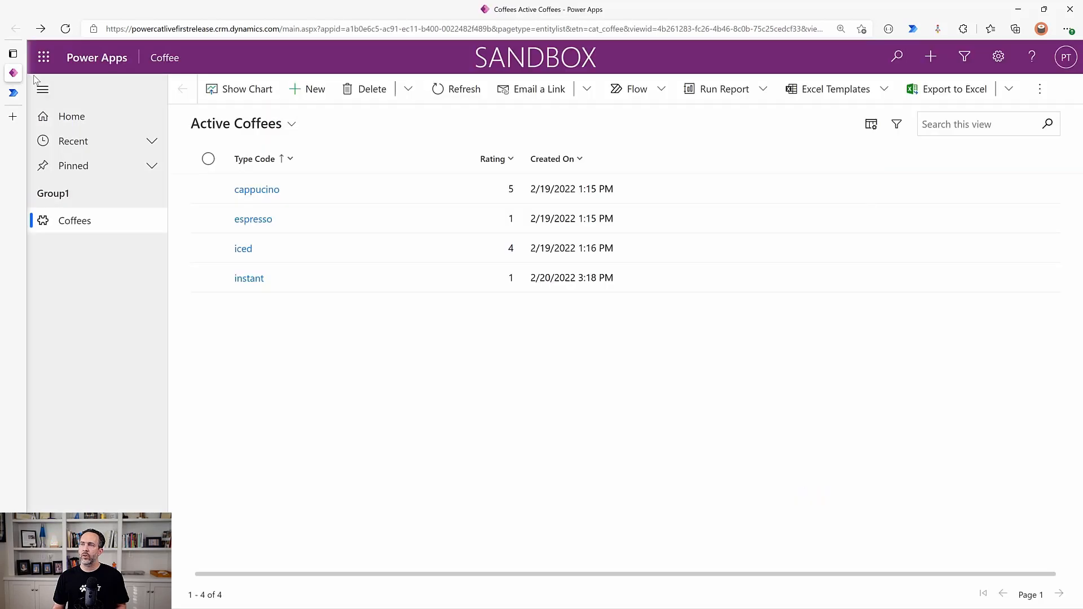
Refresh the Coffees view to see espresso rated 5 alongside instant
{"action": "left_click", "coordinate": [456, 88]}
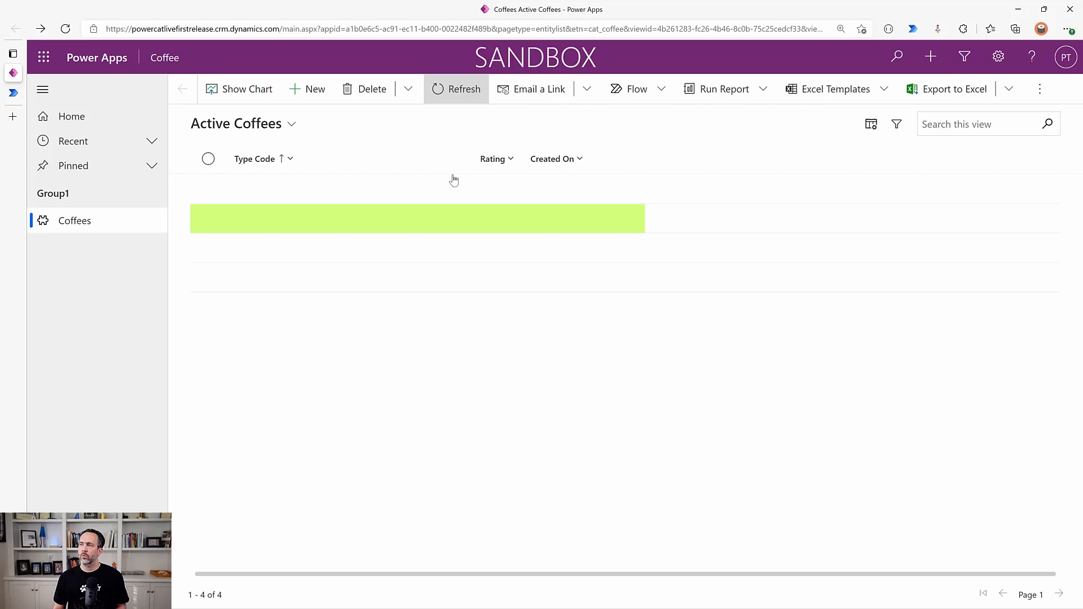
{"action": "left_click", "coordinate": [456, 88]}
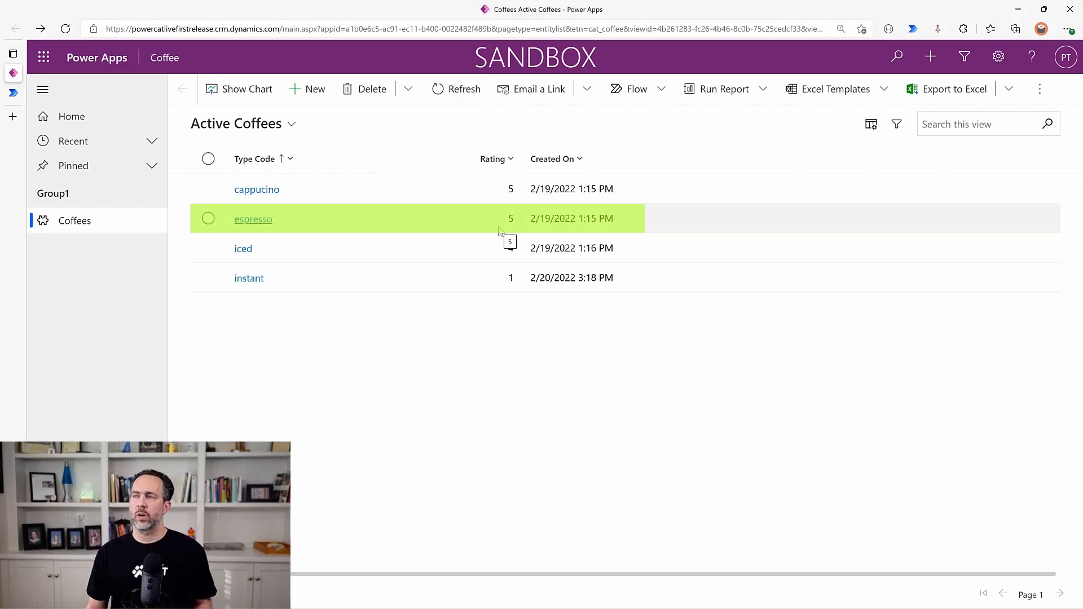